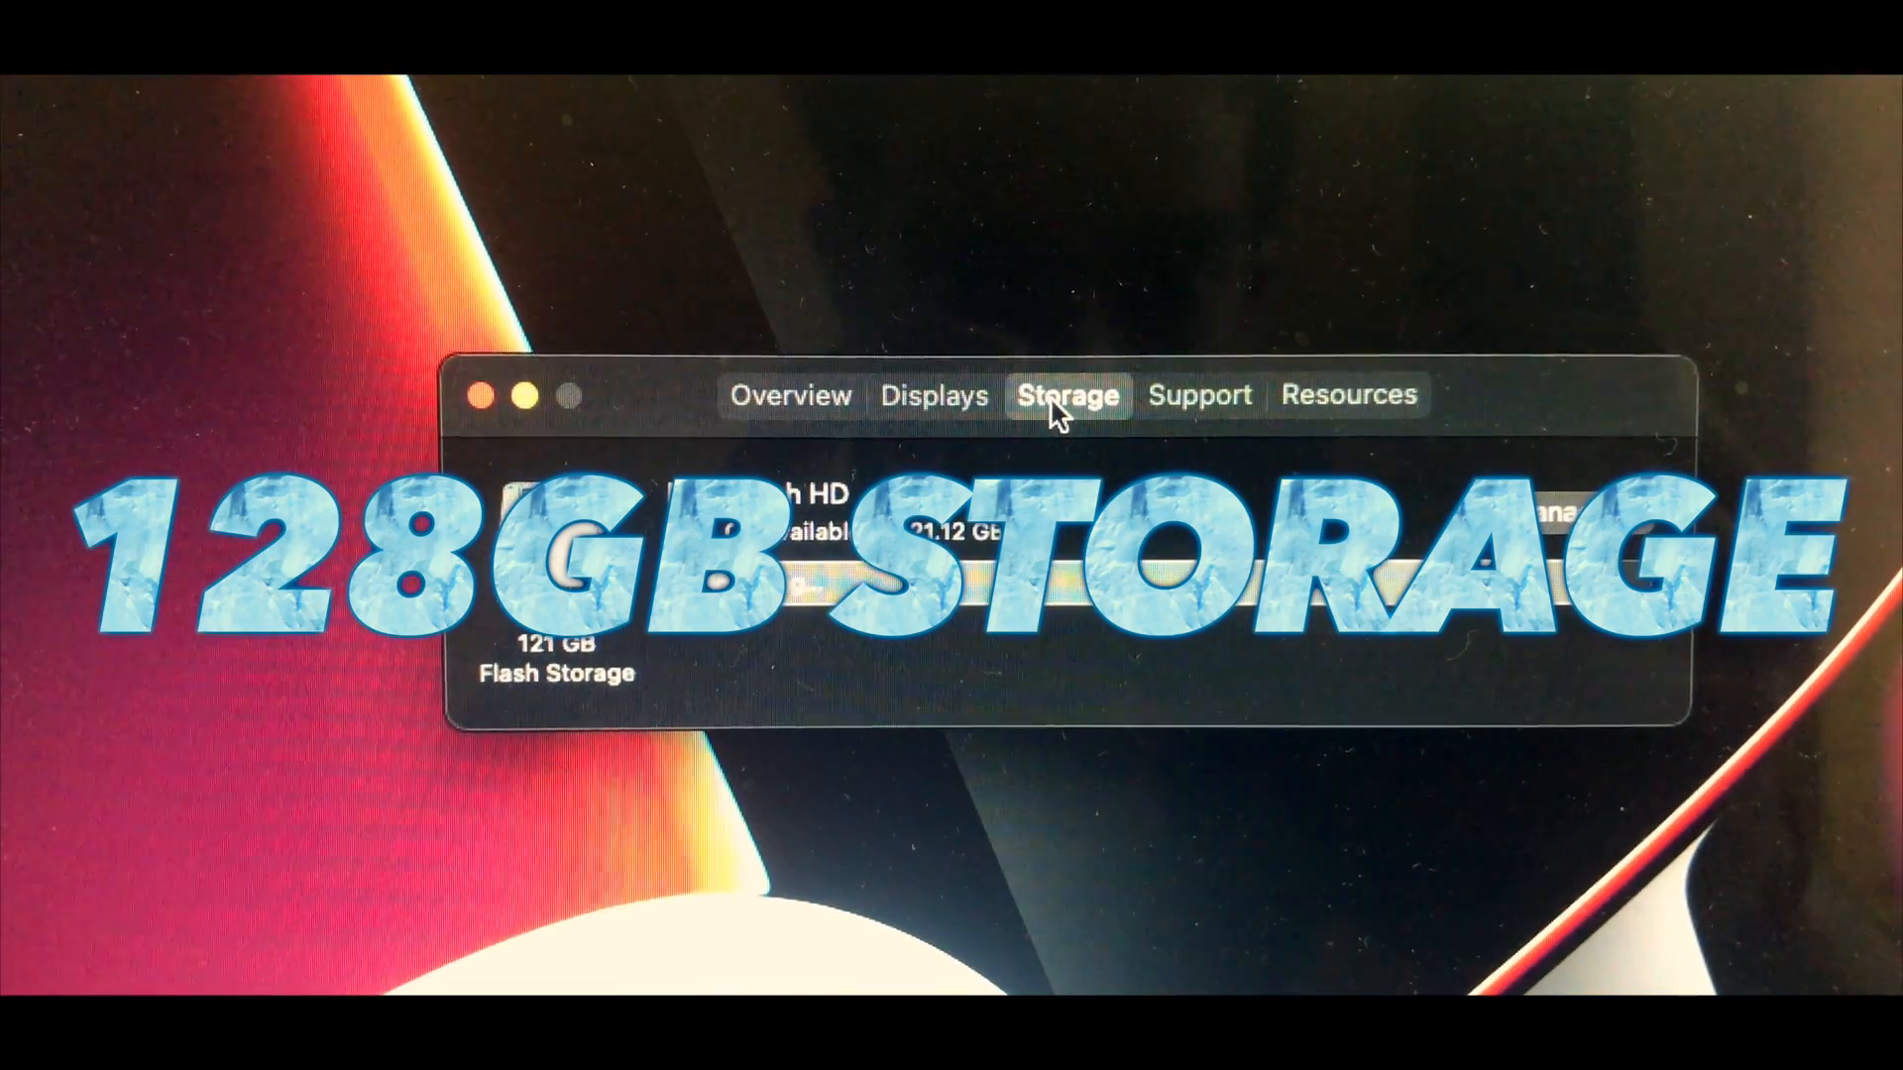
Switch About This Mac to the Storage tab to show the 121 GB flash storage.
{"action": "left_click", "coordinate": [790, 395]}
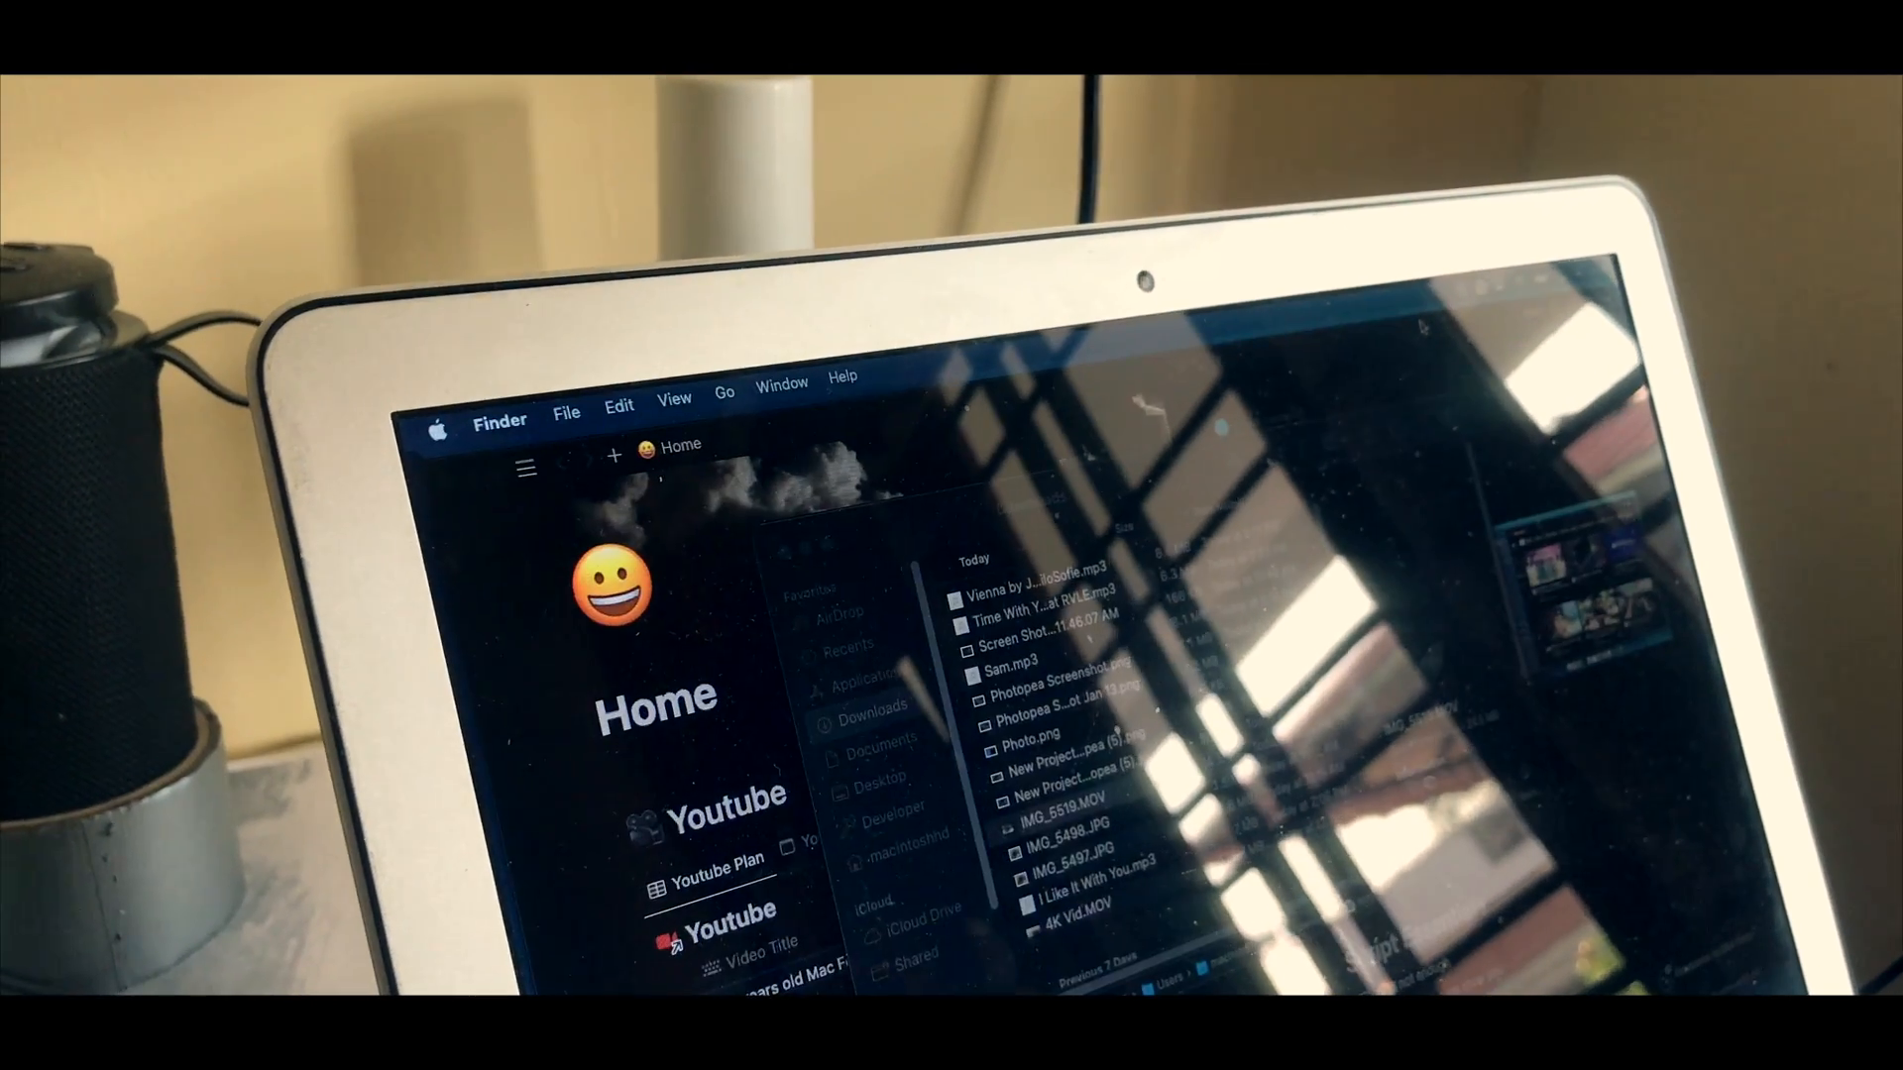
Select the IMG_5519.MOV video in the Finder Downloads list.
{"action": "left_click", "coordinate": [1068, 788]}
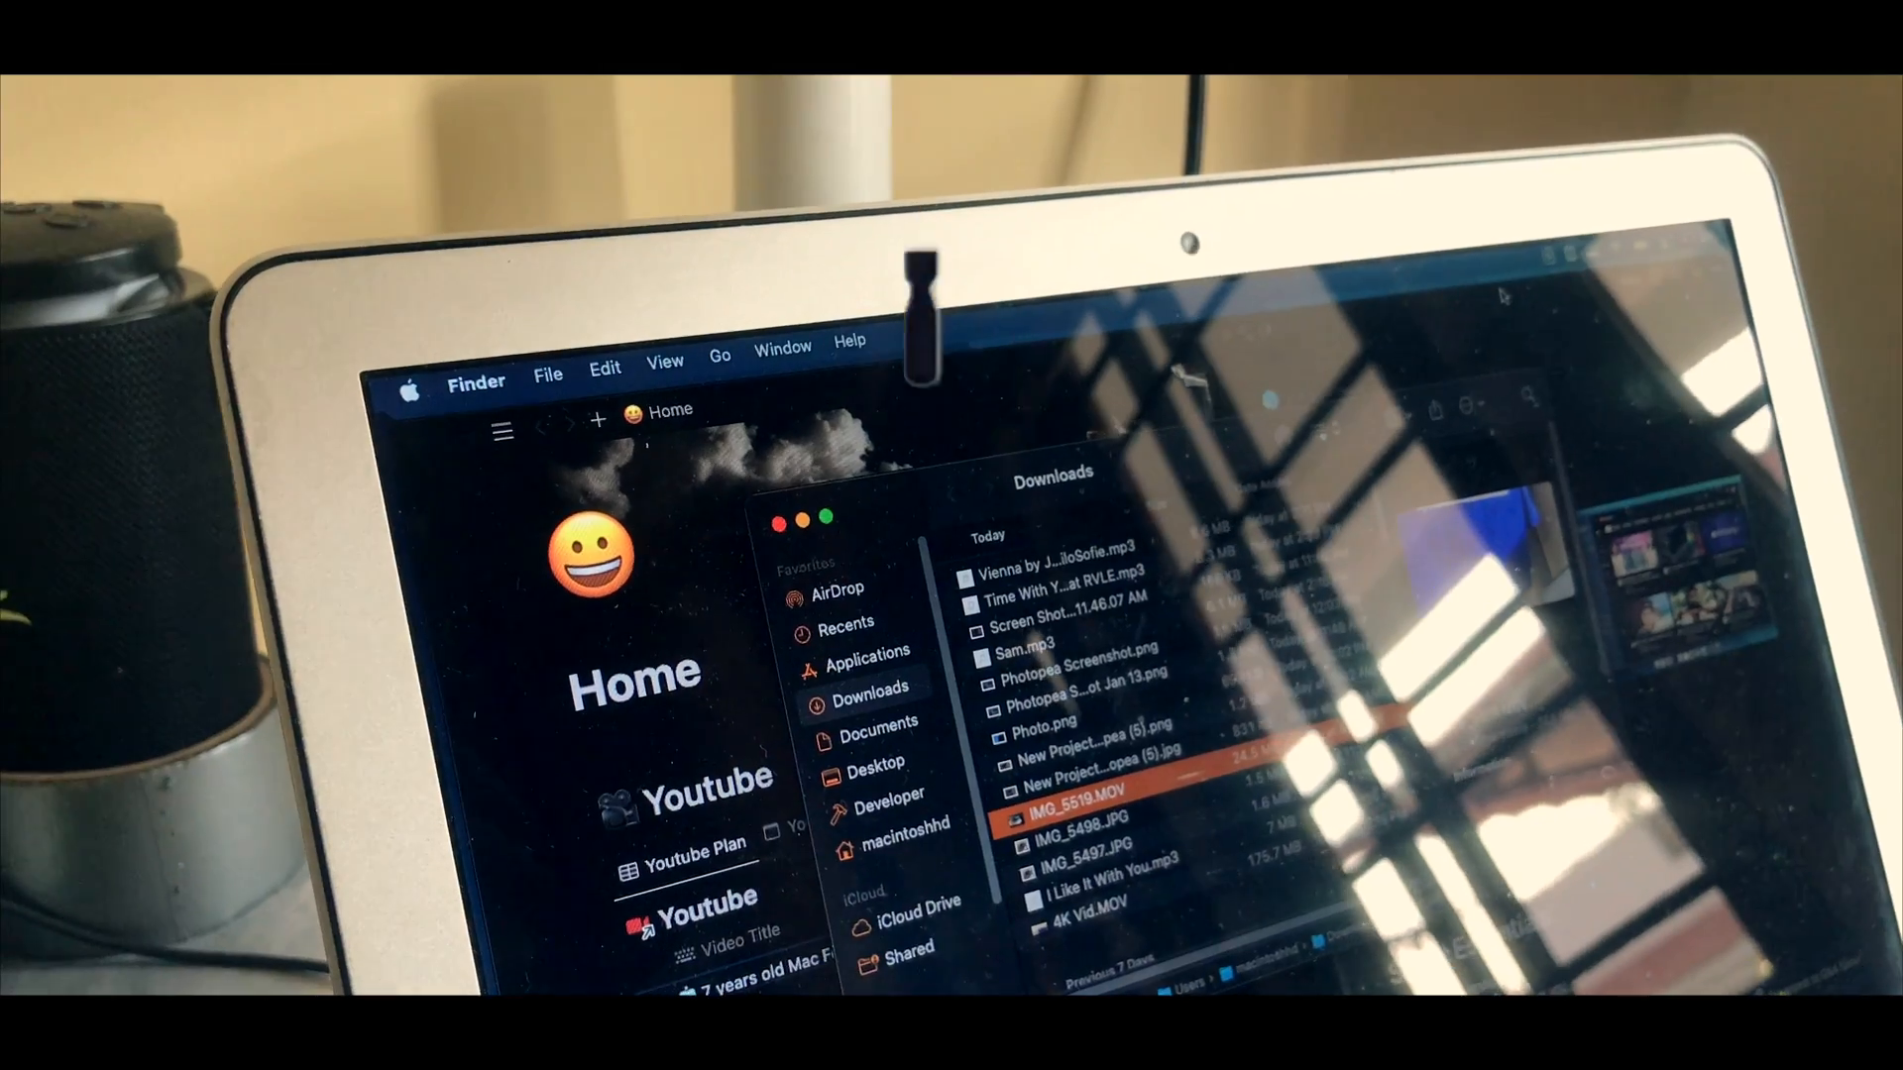